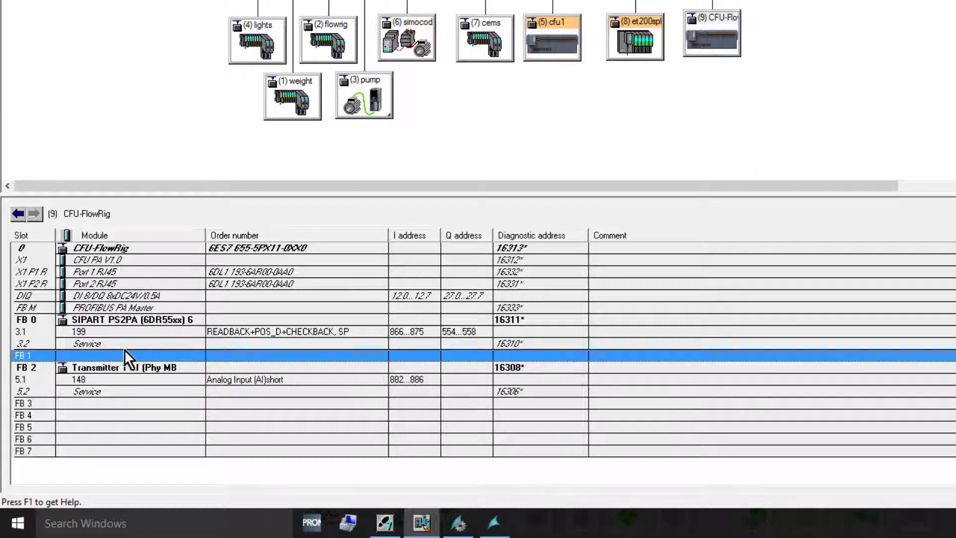
mouse_move(164, 353)
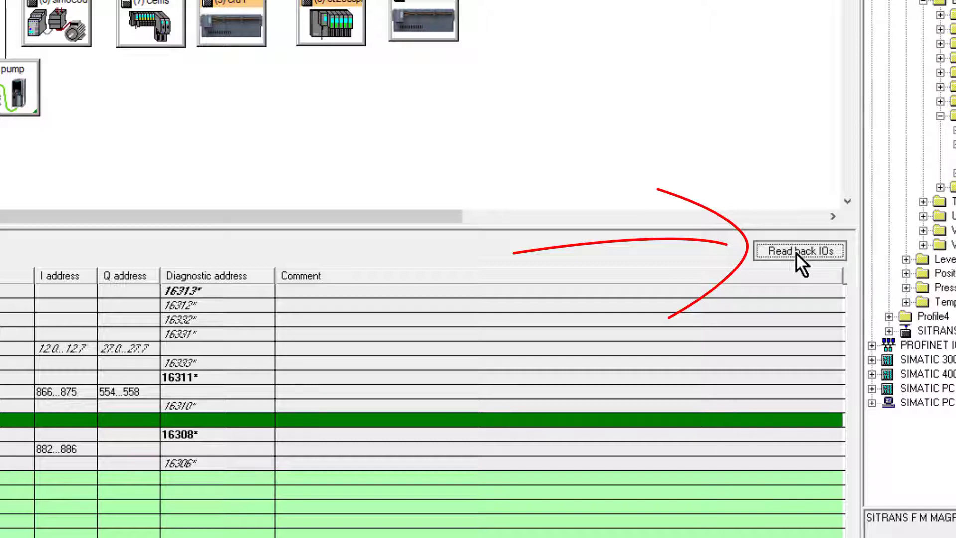
Step: Read back IOs with FB 1 ticked so Flow 1 AI 1 TOT (Phy MBP) is applied to FB 1
click(798, 251)
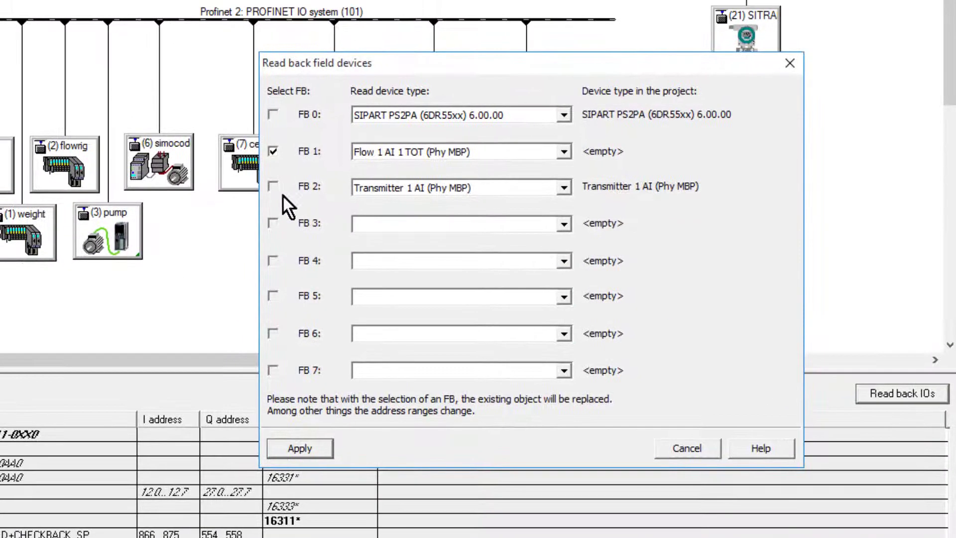
click(274, 151)
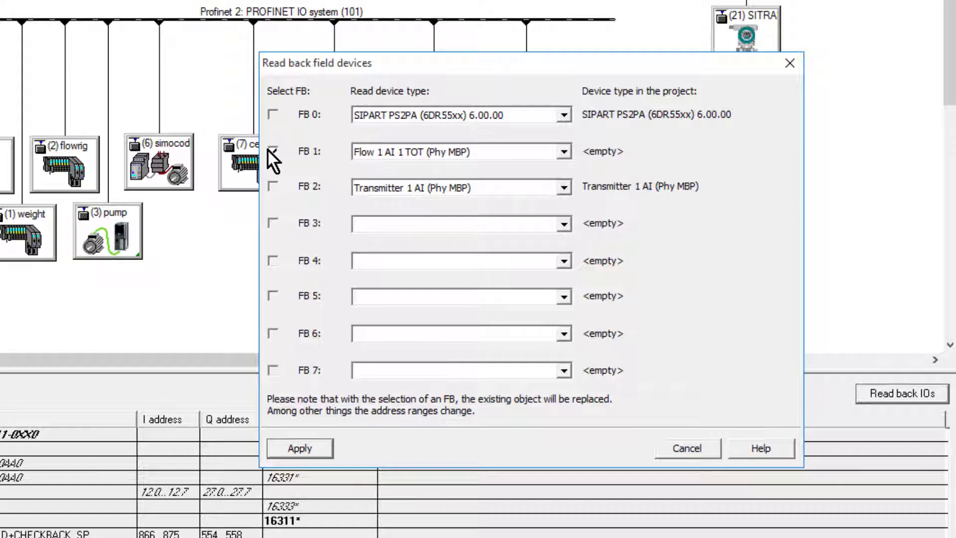
click(272, 151)
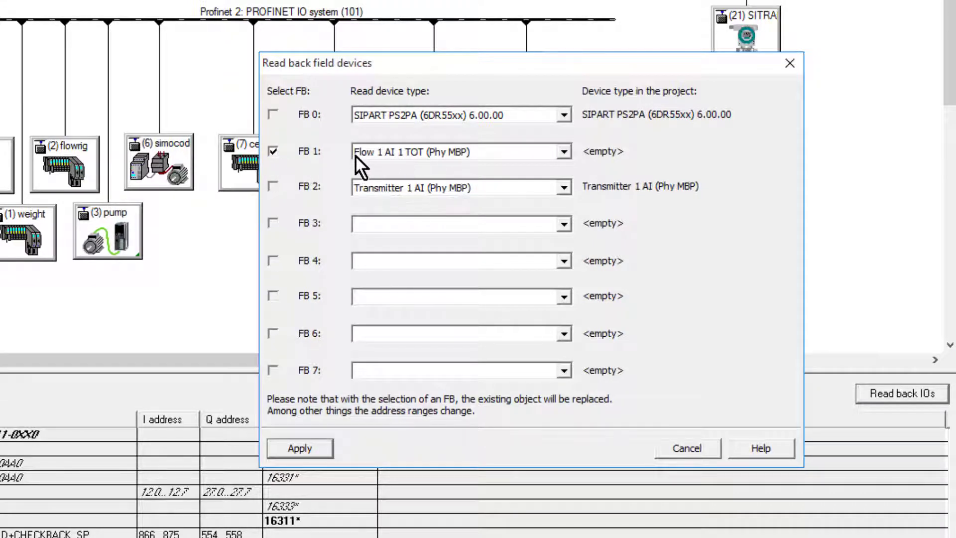
mouse_move(451, 160)
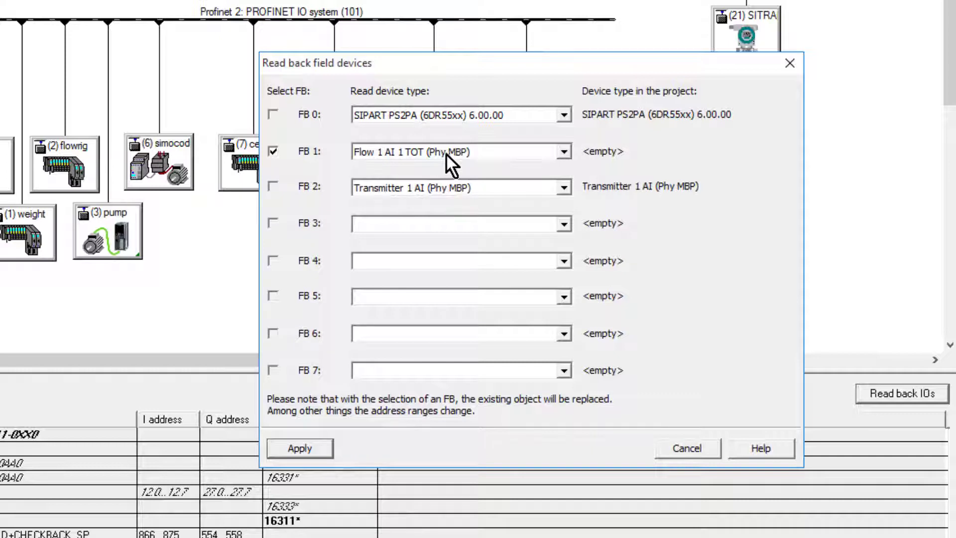
mouse_move(399, 170)
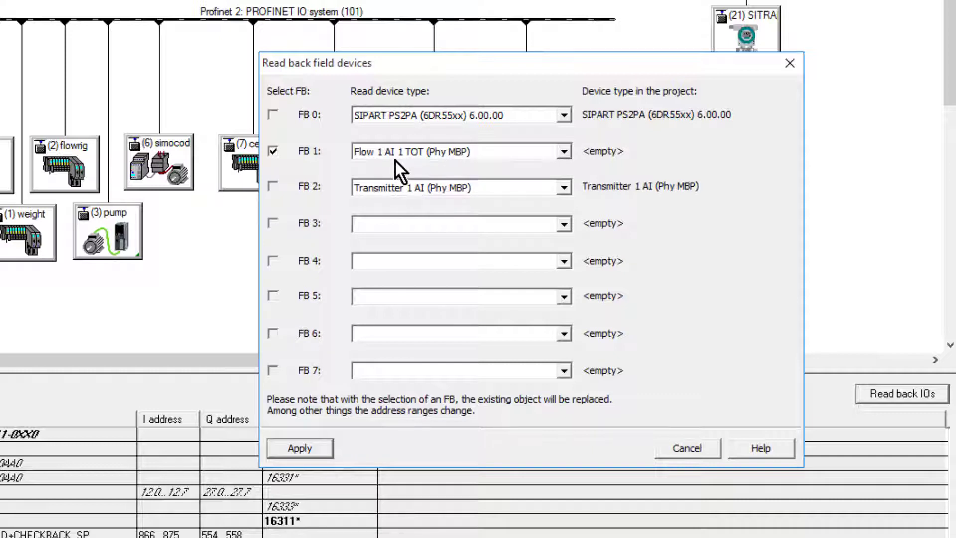
mouse_move(274, 423)
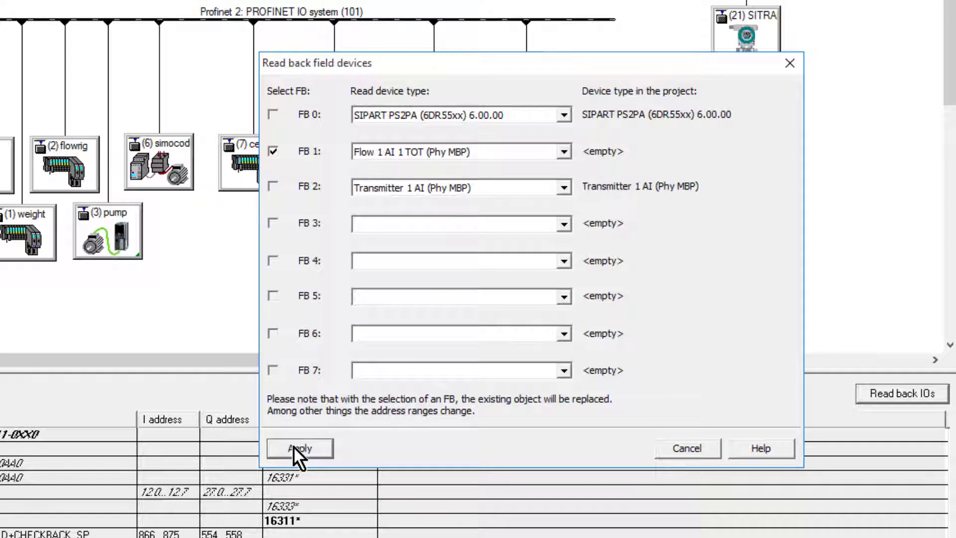
mouse_move(317, 486)
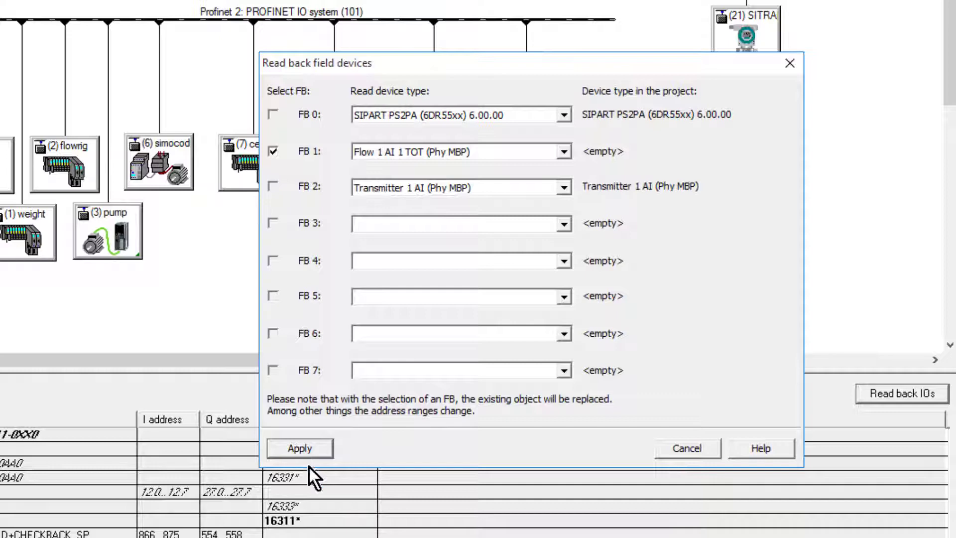
click(299, 448)
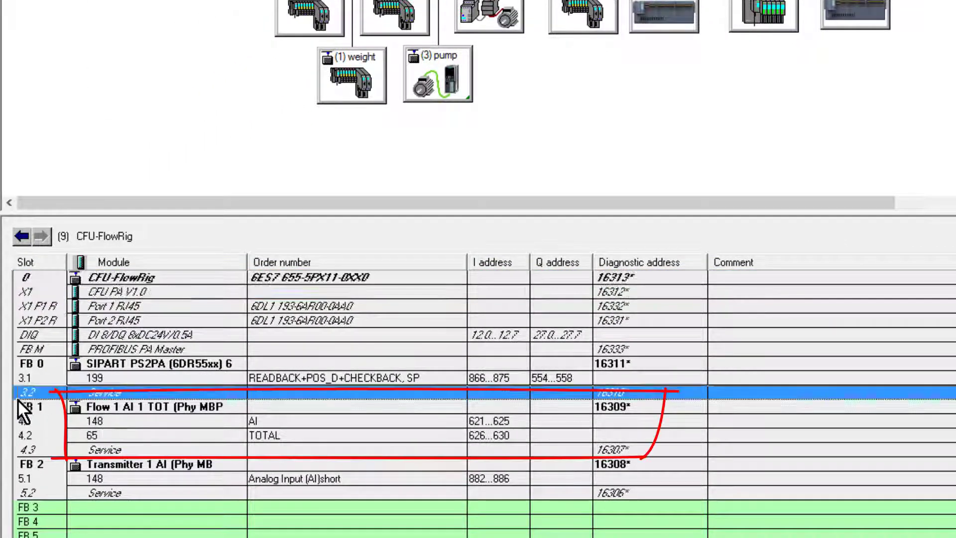
click(150, 407)
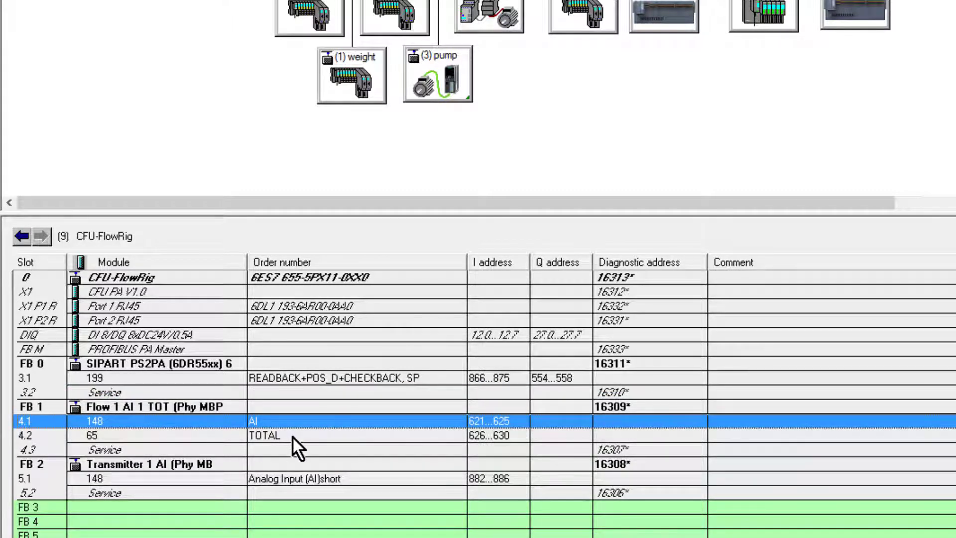
click(268, 436)
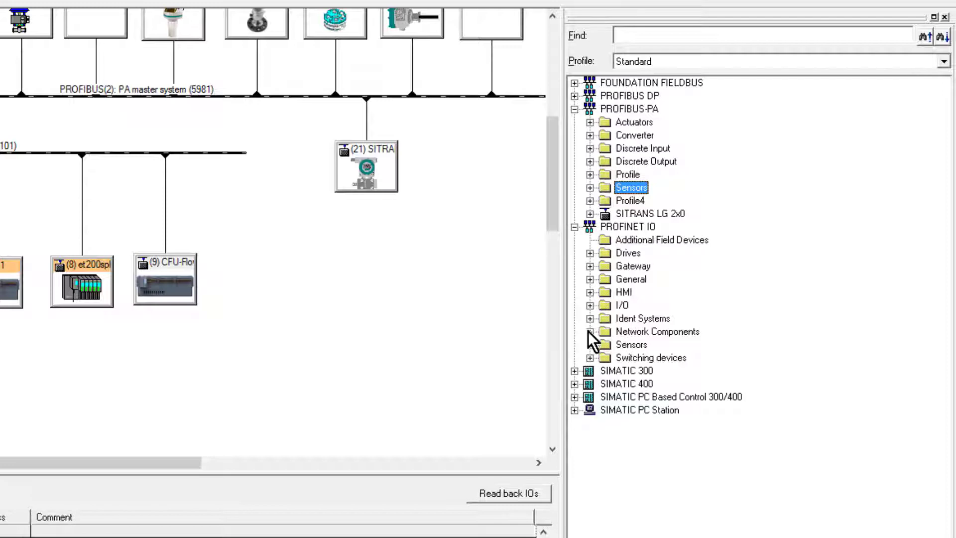
mouse_move(604, 313)
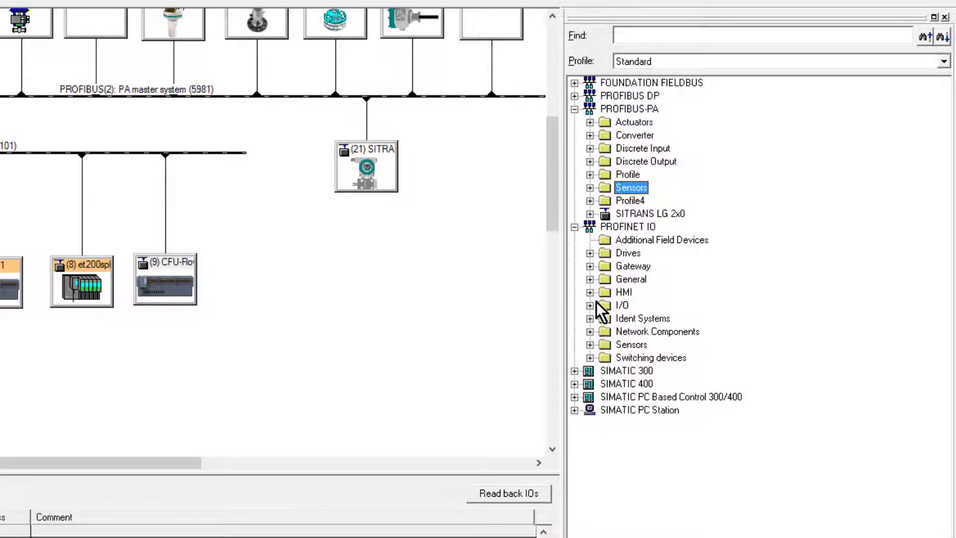
Step: Expand I/O > Compact Field Unit PA > PROFIBUS-PA Profiles to list Flow 1 AI 1 TOT's AI and TOTAL modules
click(590, 304)
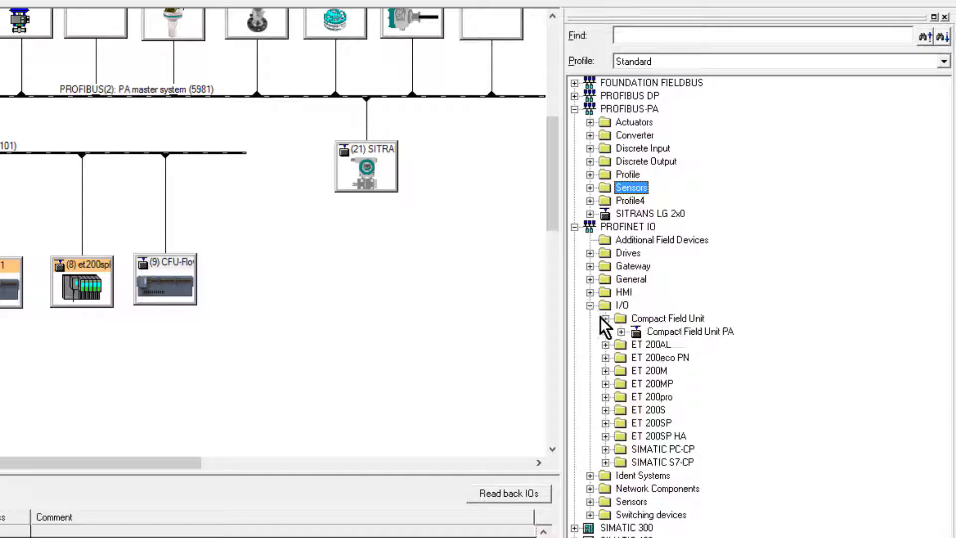
click(620, 331)
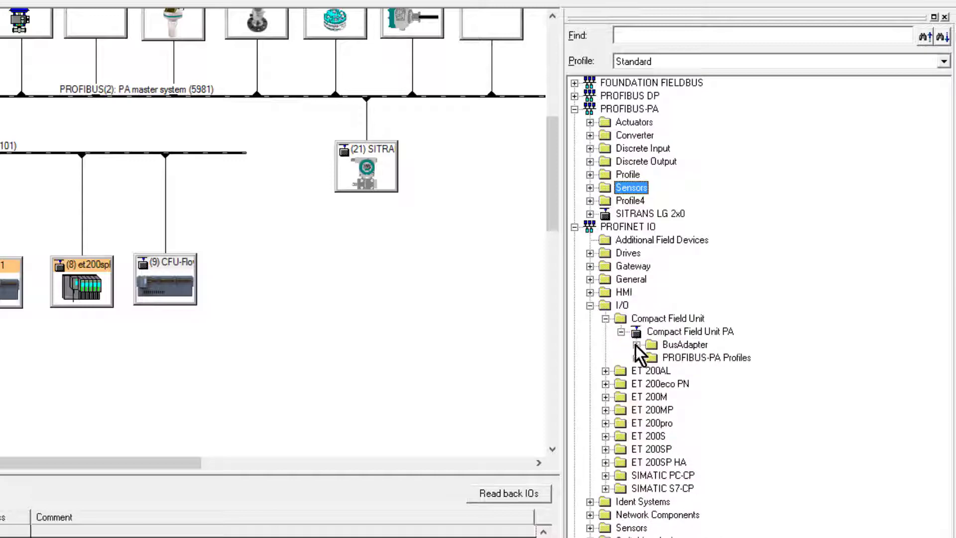
click(635, 356)
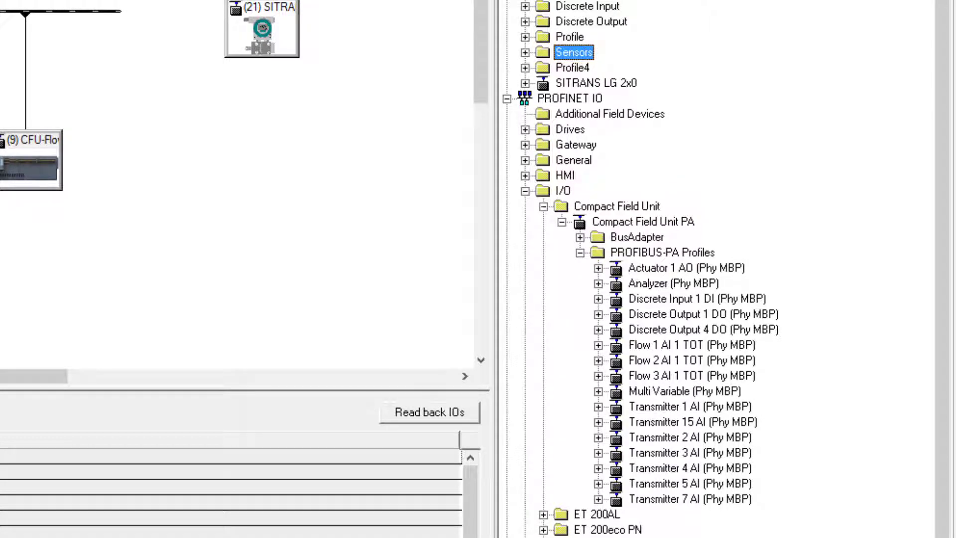
mouse_move(618, 506)
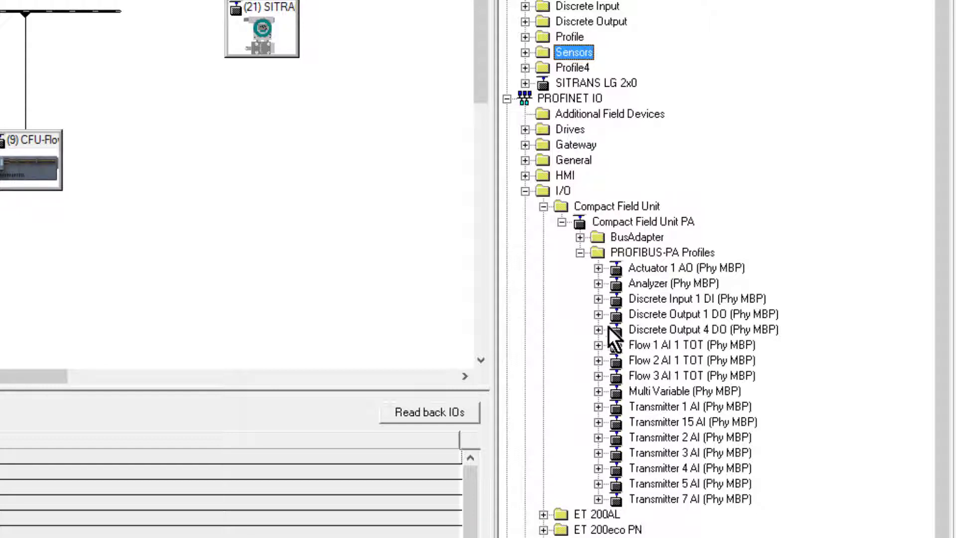
click(598, 344)
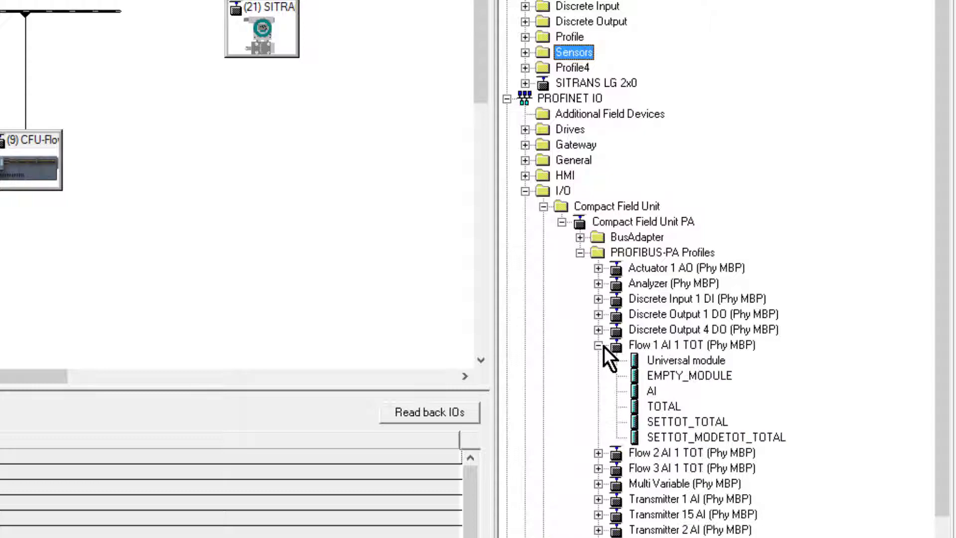
click(715, 452)
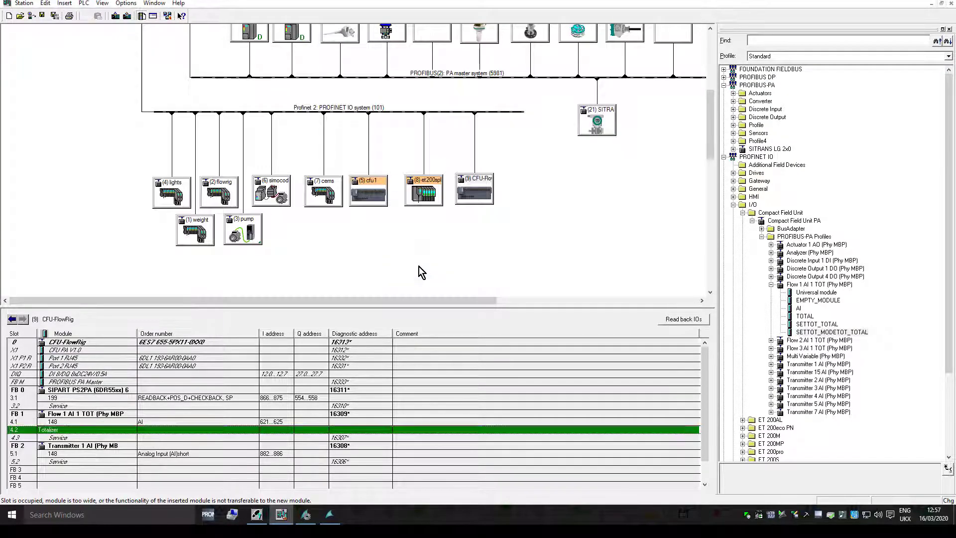
Step: Start Download to Module with 'Download station configuration in RUN mode' kept selected
click(816, 323)
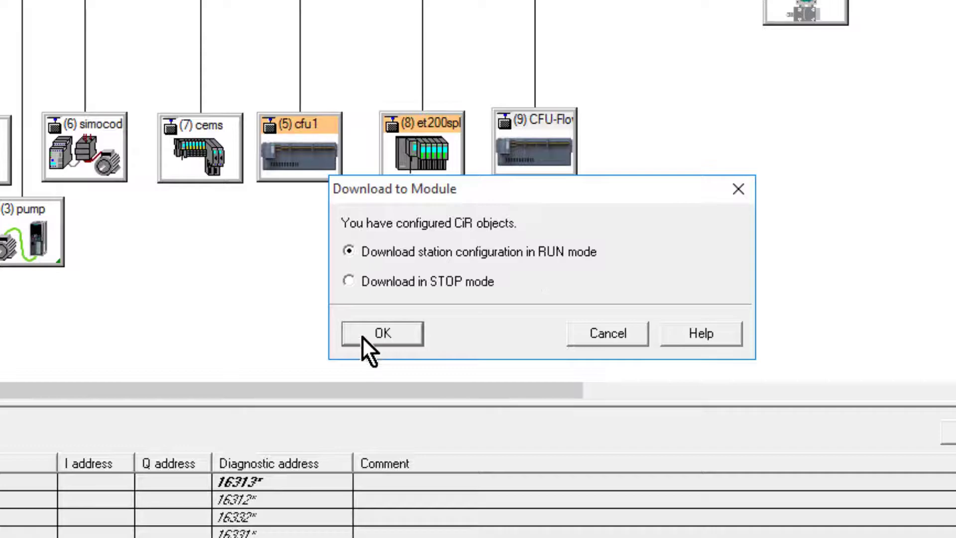
Step: Confirm the RUN-mode download so slot 4.2 under FB 1 holds SETTOT_TOTAL alongside AI
click(381, 333)
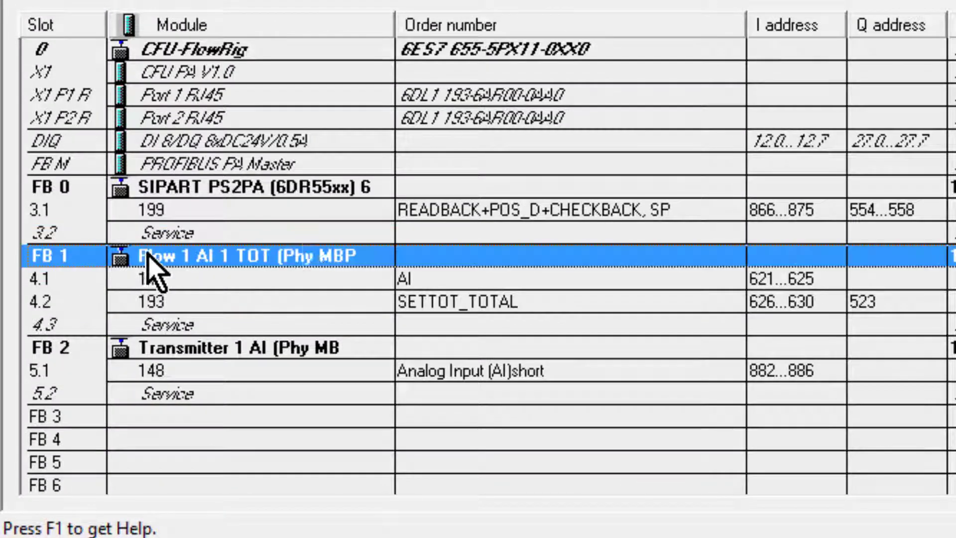
mouse_move(139, 271)
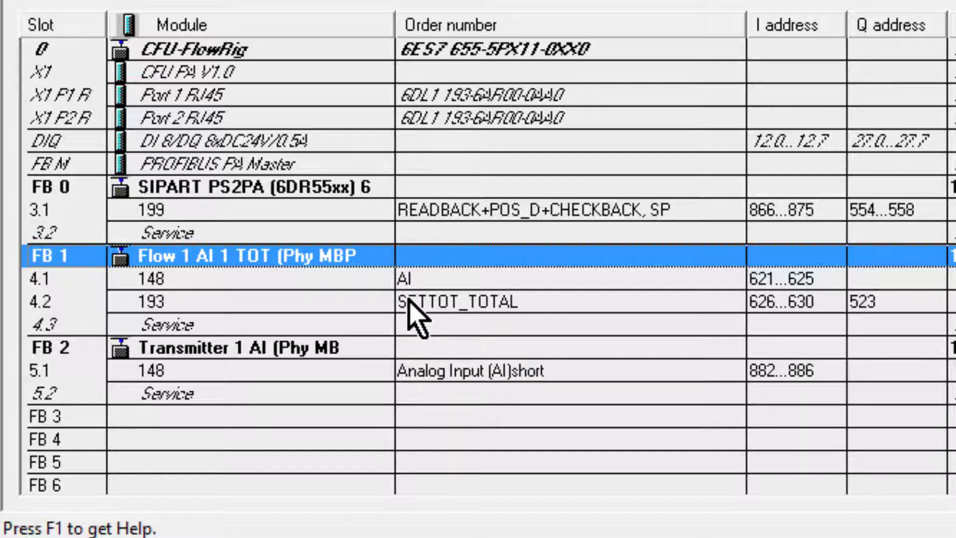
mouse_move(462, 314)
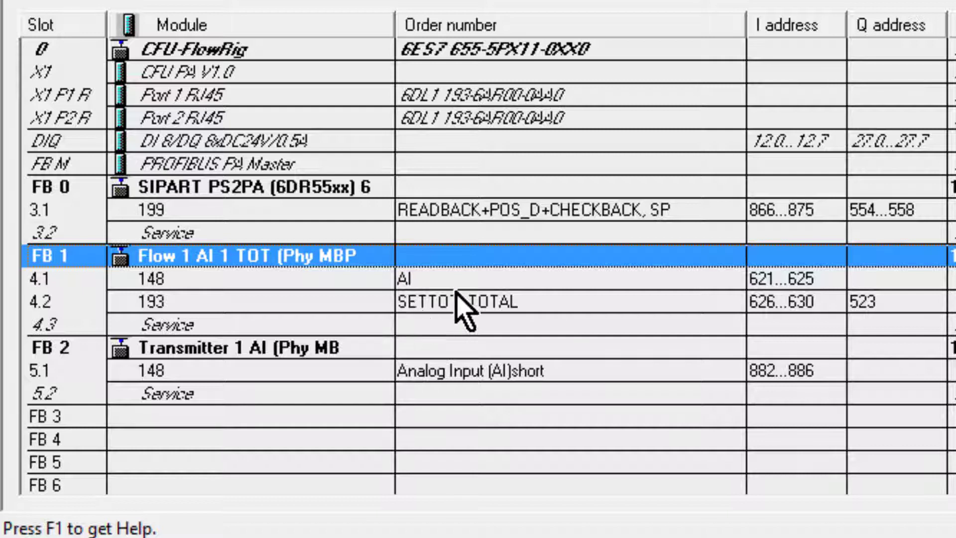
mouse_move(441, 344)
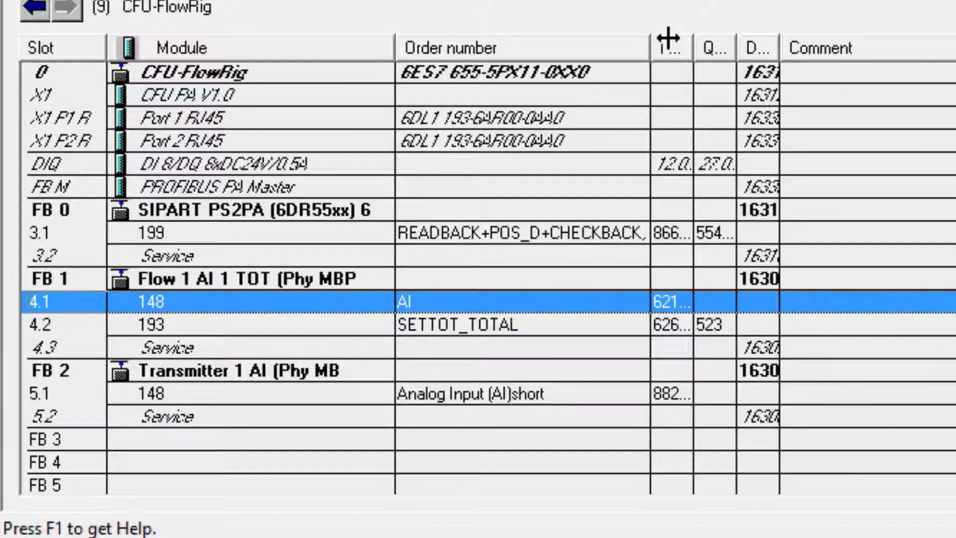
click(446, 239)
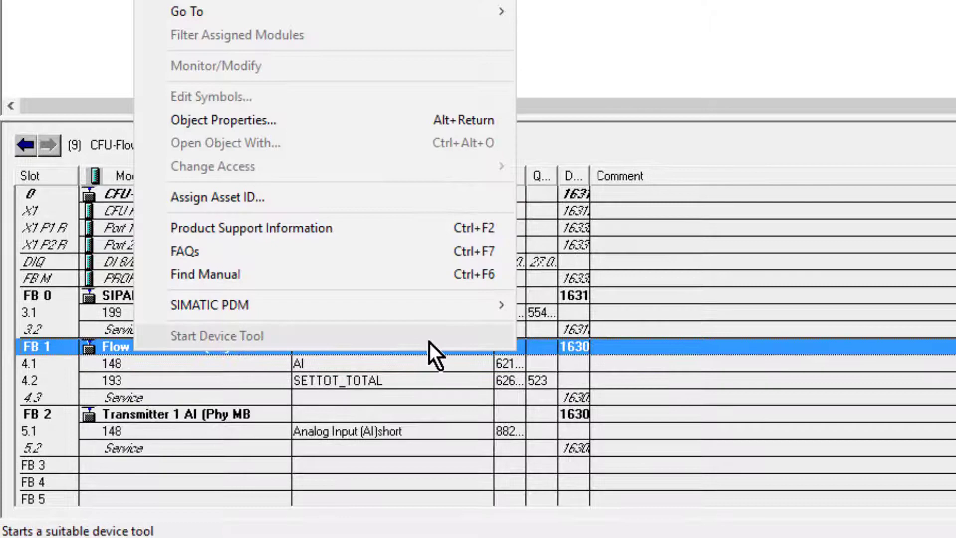
mouse_move(209, 305)
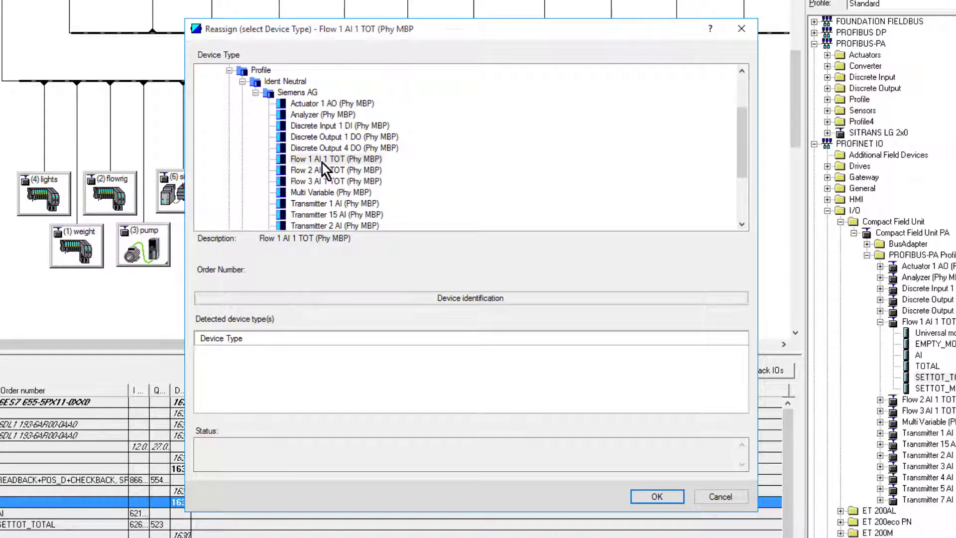
mouse_move(254, 100)
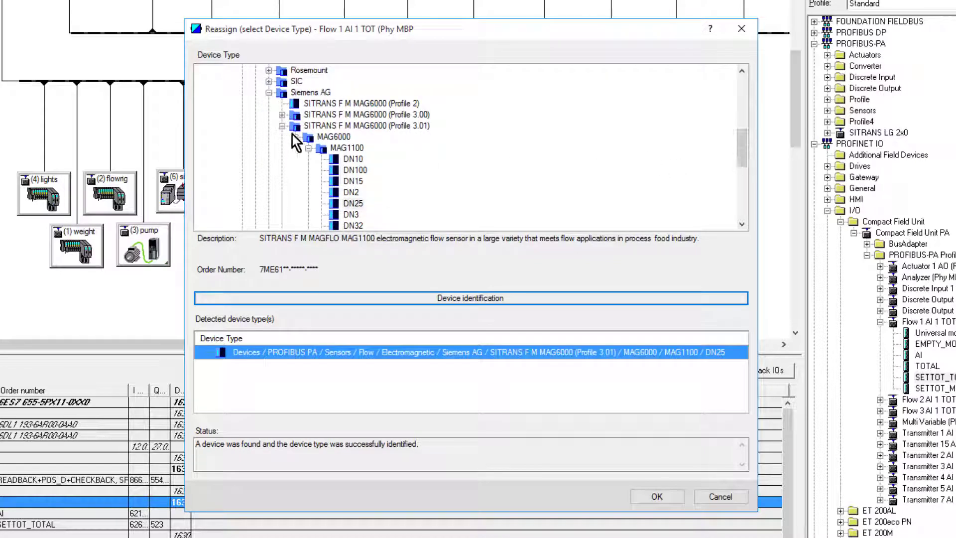
Step: Confirm the identified SITRANS F M MAG6000 MAG1100 DN25 as FB 1's device type
scroll(down, 3)
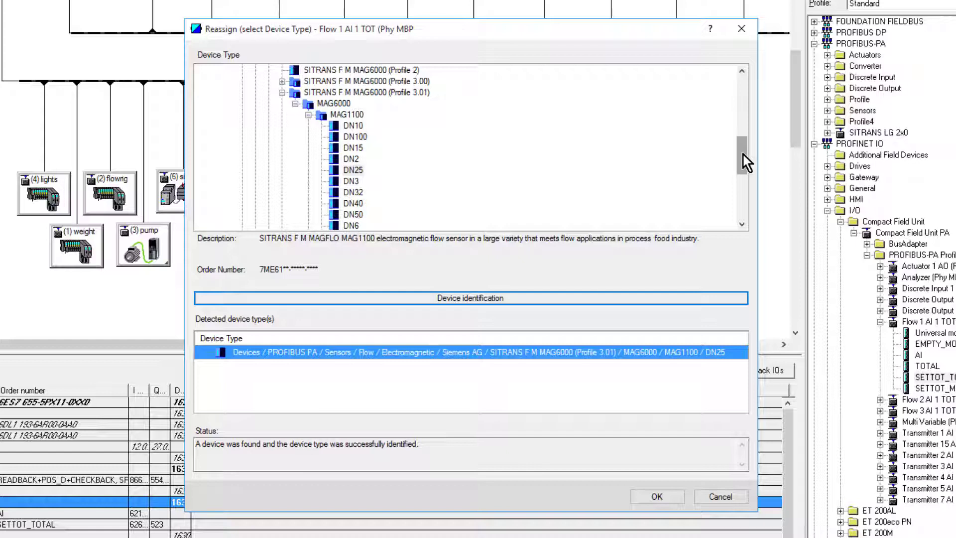
click(353, 170)
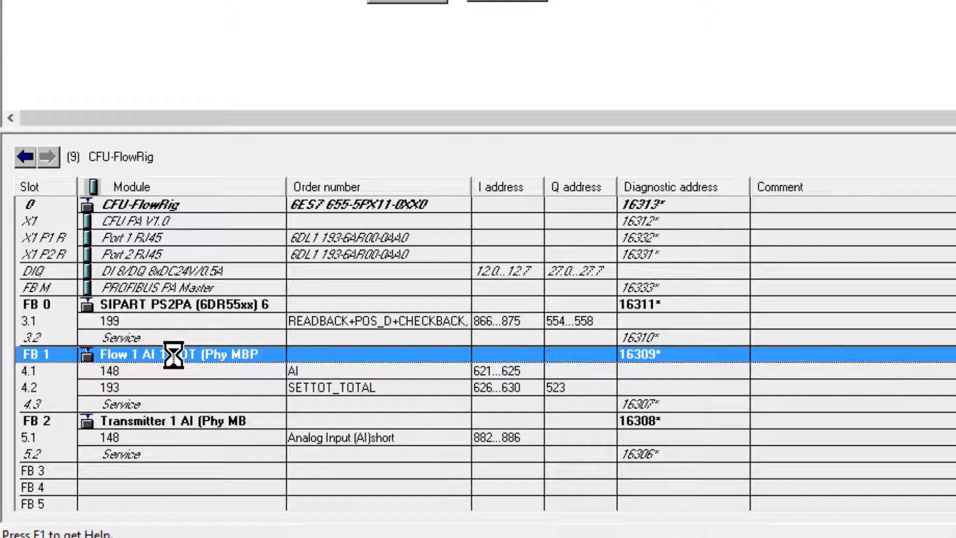
Step: Open FB 1's flow meter in SIMATIC PDM to view its process variables (0 m³/h, Good, OK)
double_click(179, 354)
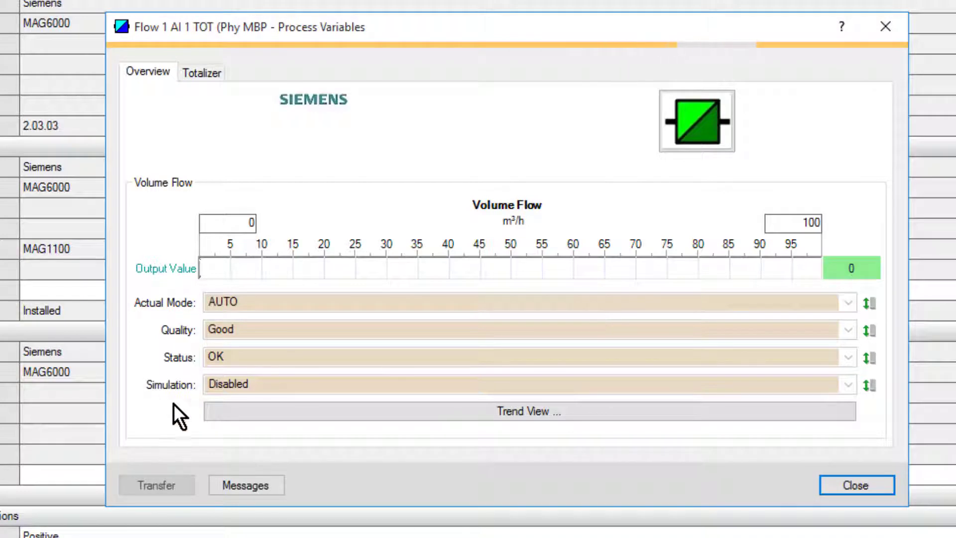
mouse_move(160, 331)
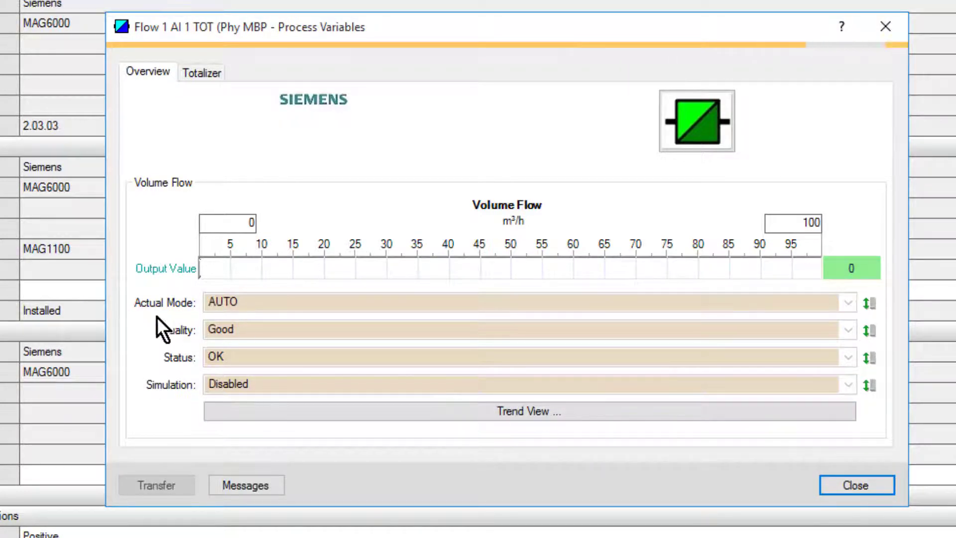